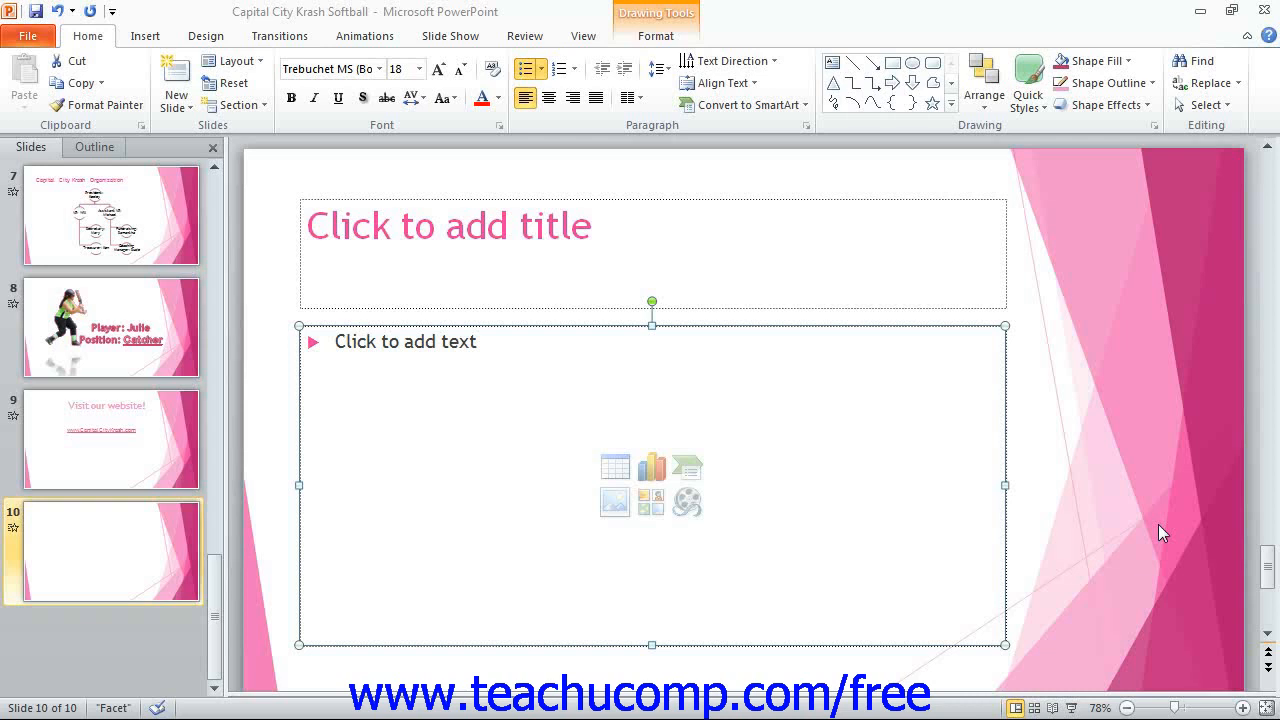
{"action": "mouse_move", "coordinate": [652, 500]}
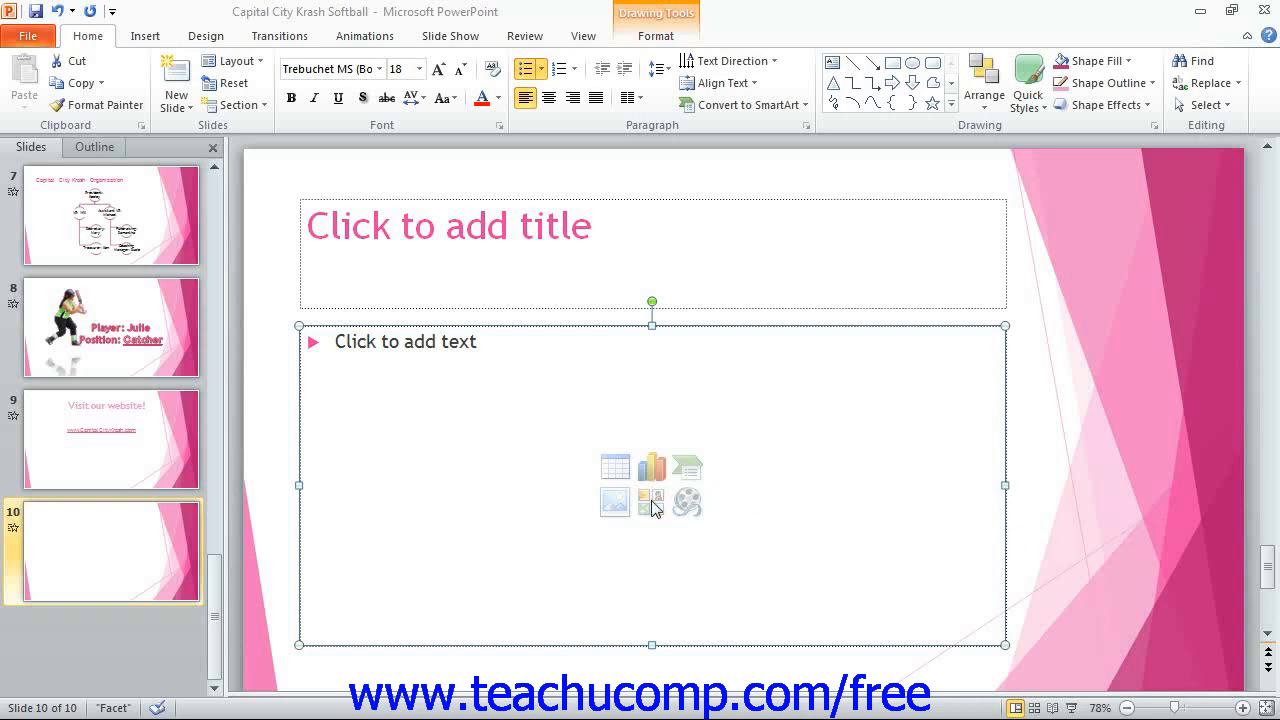
{"action": "mouse_move", "coordinate": [620, 512]}
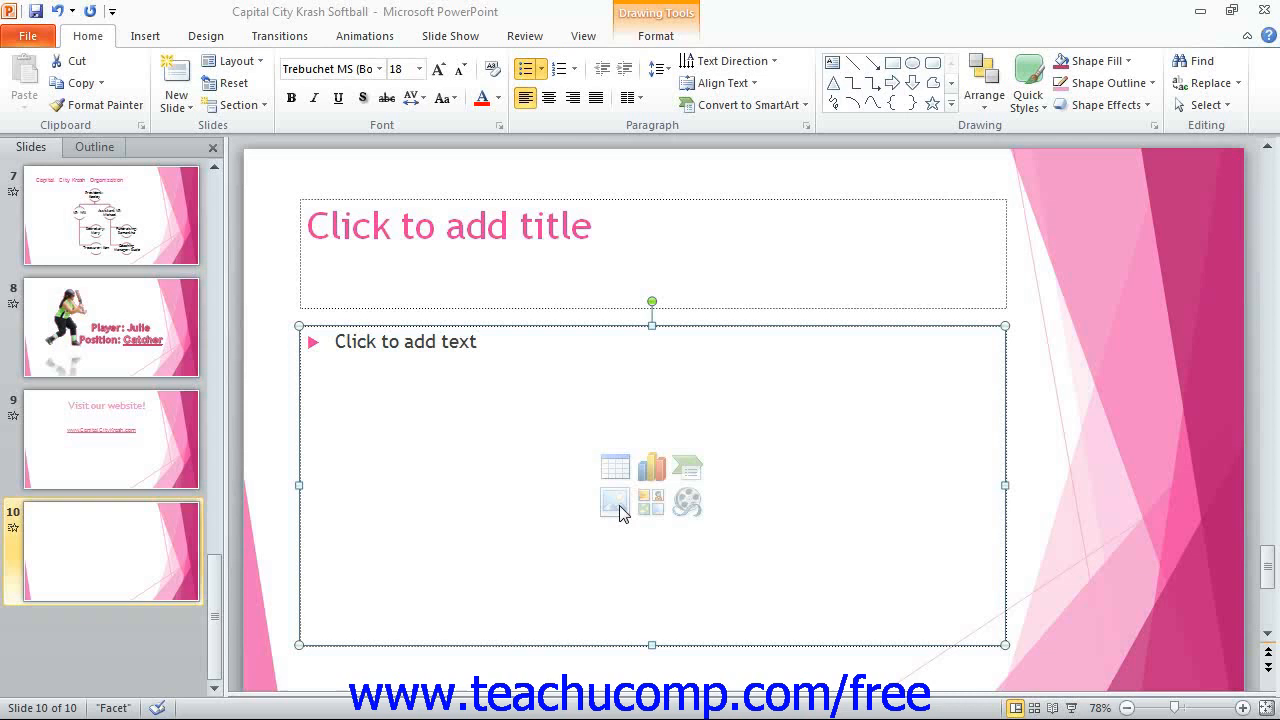
{"action": "mouse_move", "coordinate": [192, 628]}
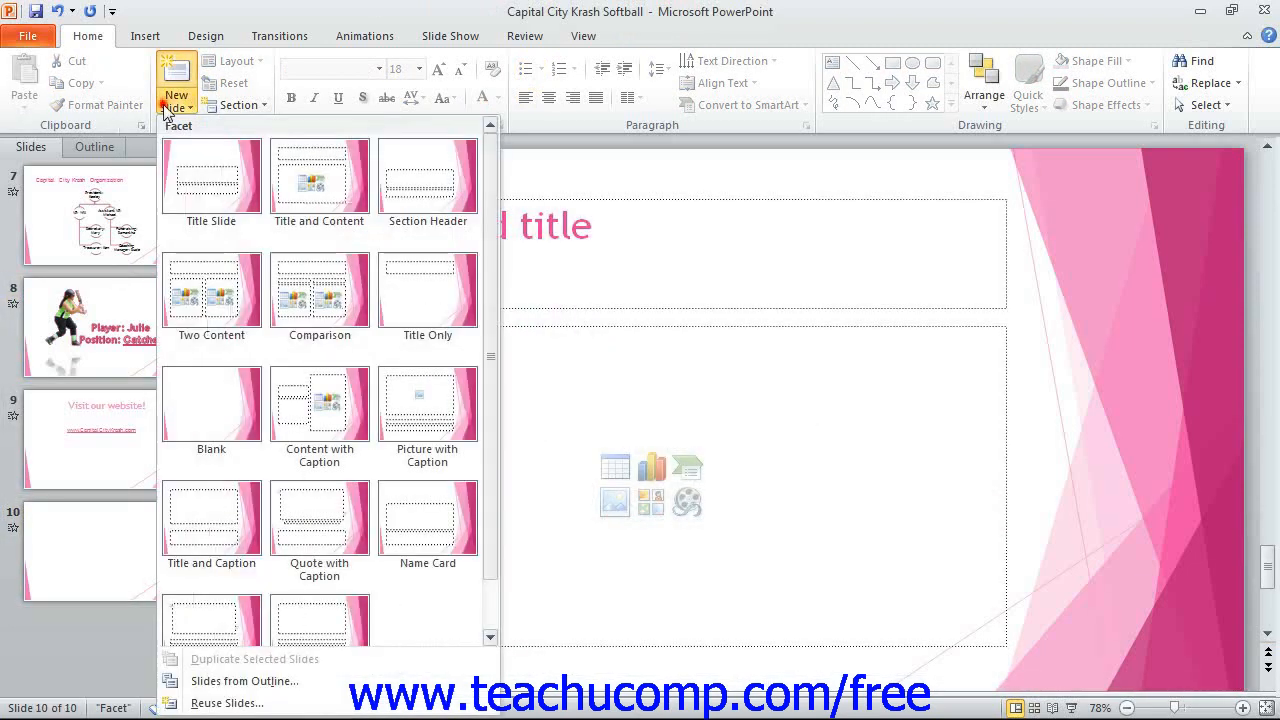
Add a Title Slide layout as slide 11, then return to slide 10.
{"action": "left_click", "coordinate": [212, 176]}
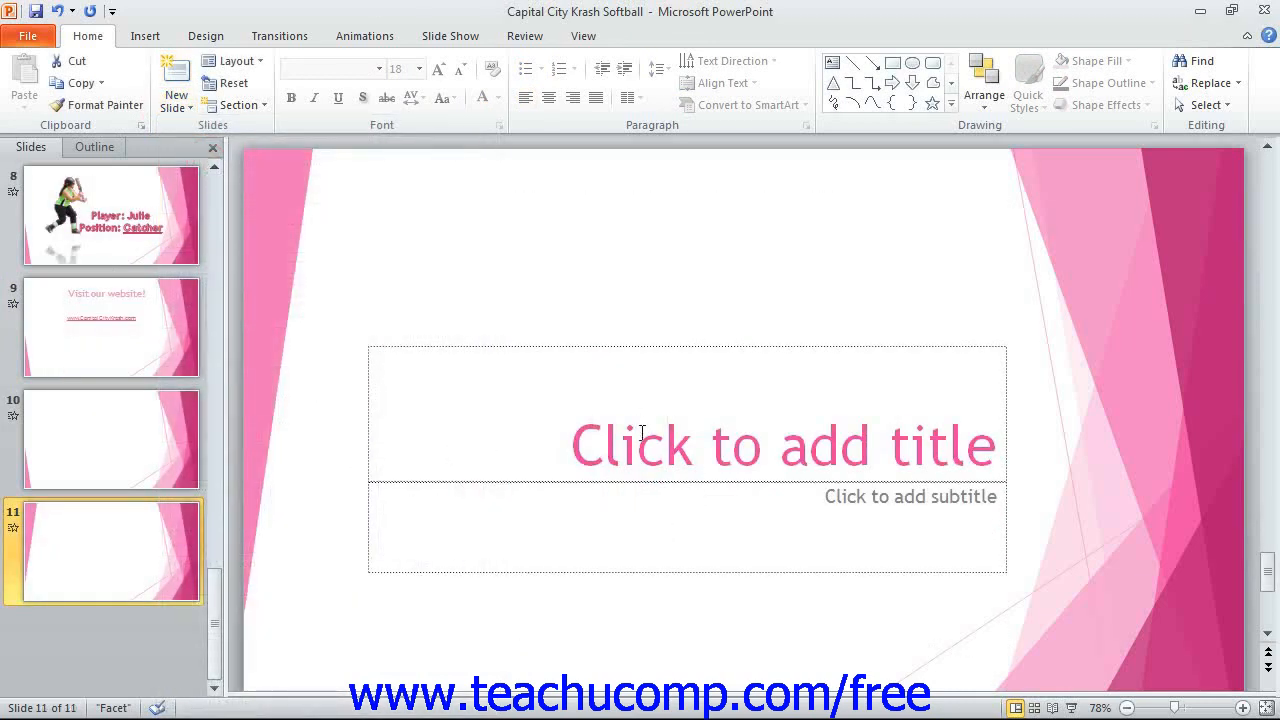
{"action": "left_click", "coordinate": [110, 440]}
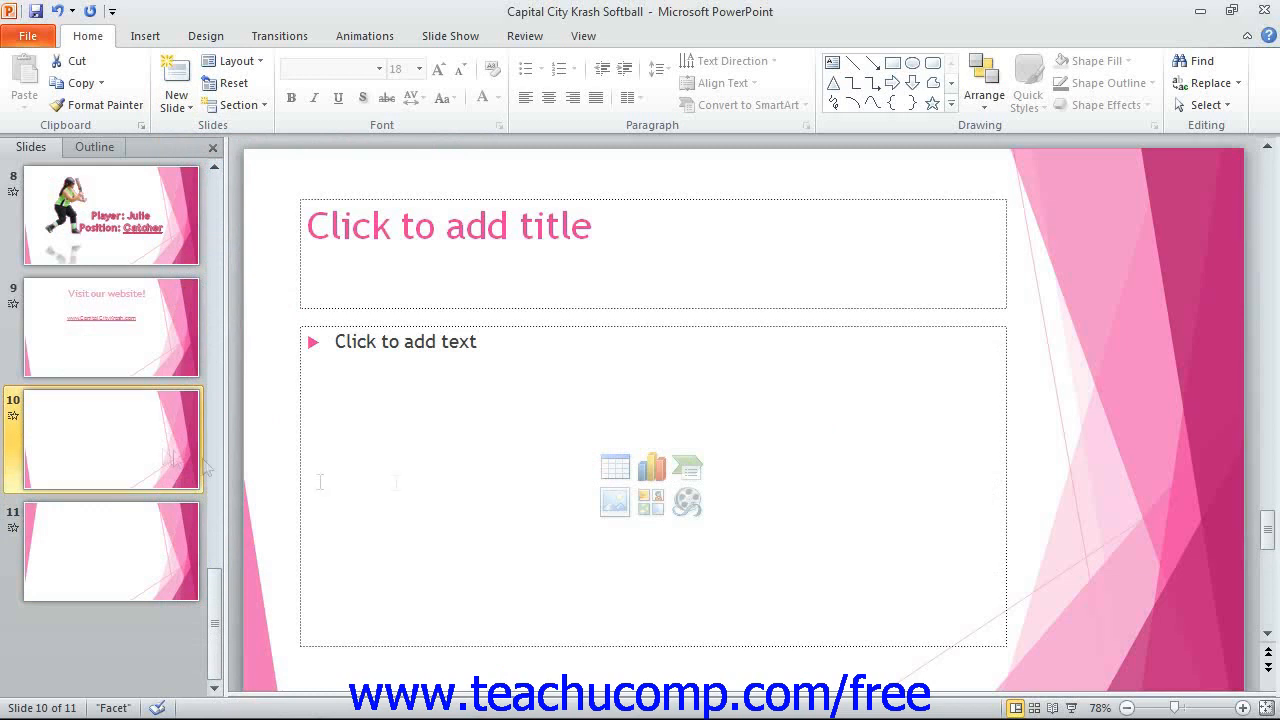
{"action": "mouse_move", "coordinate": [652, 500]}
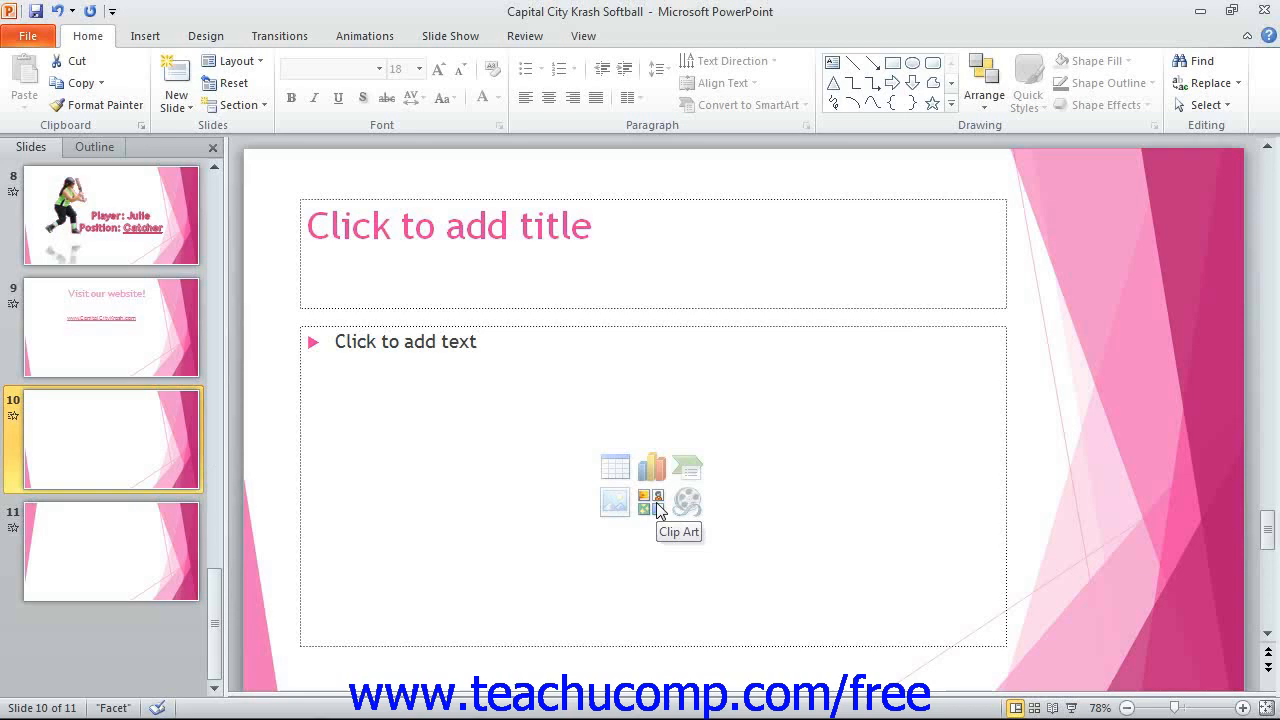
Search Clip Art for 'baseball' from the Insert features beside slide 10.
{"action": "left_click", "coordinate": [144, 36]}
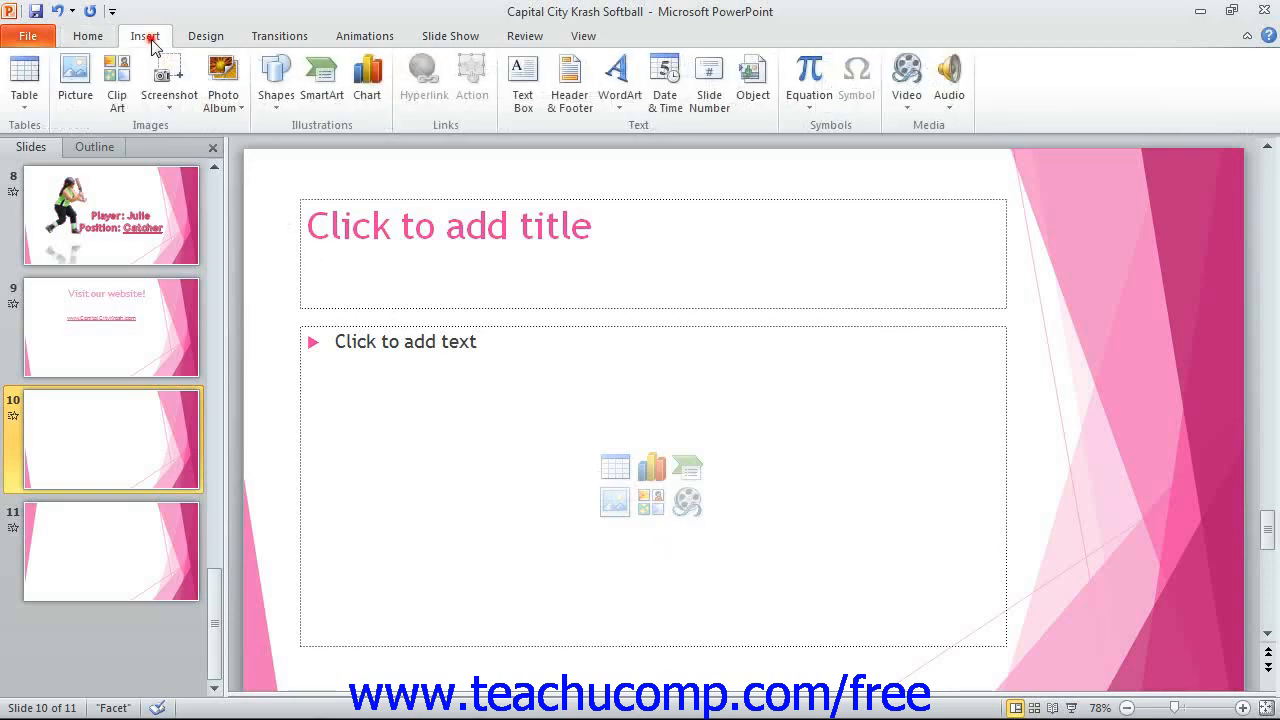
{"action": "left_click", "coordinate": [116, 80]}
{"action": "type", "text": "baseball"}
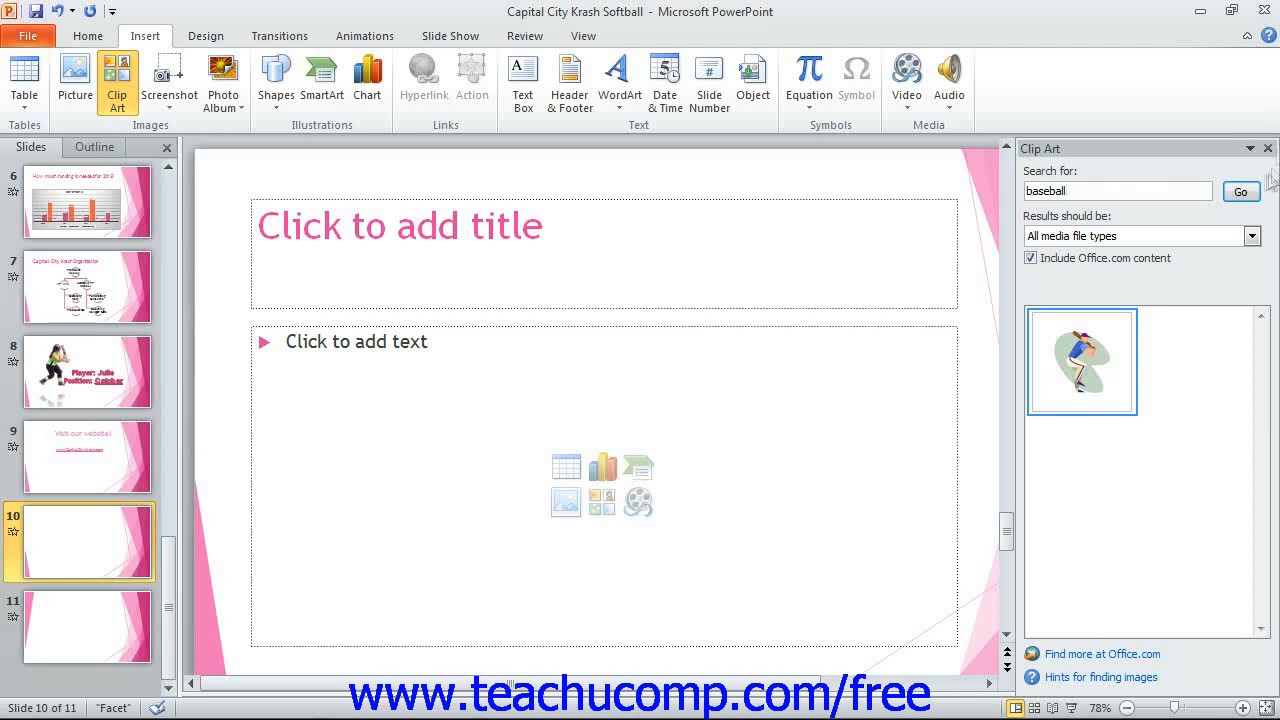
{"action": "left_click", "coordinate": [1240, 192]}
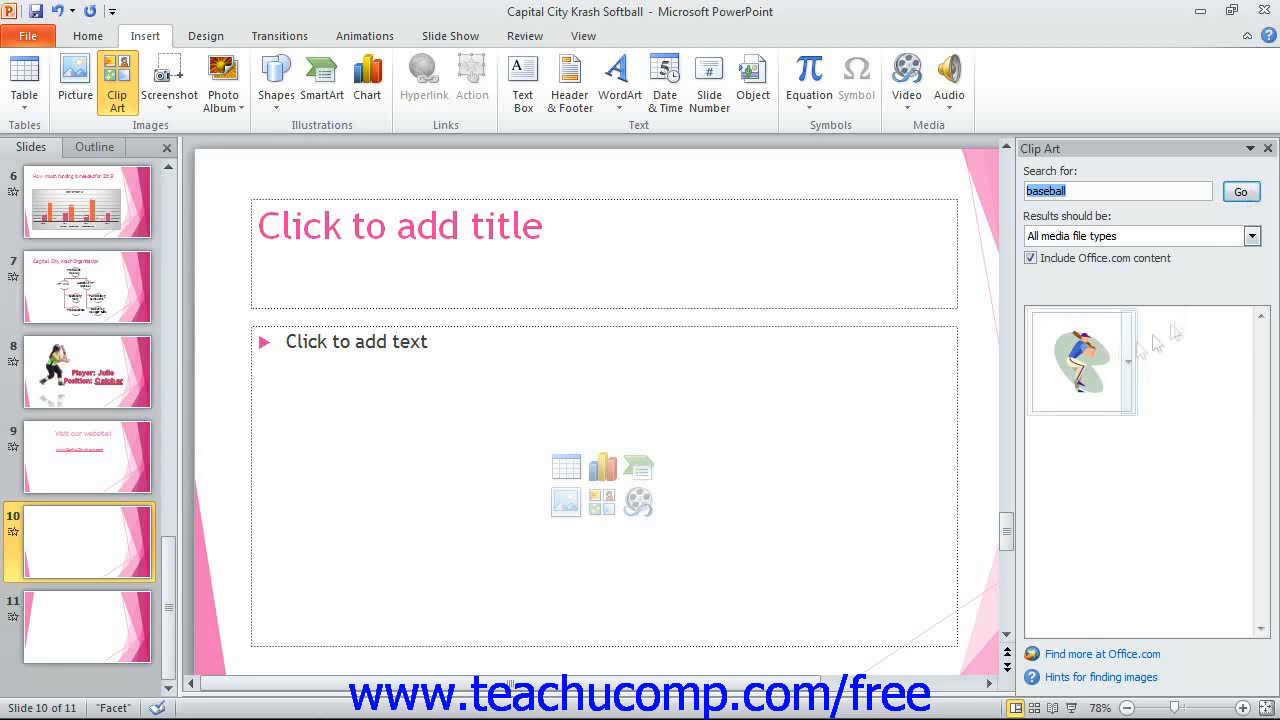
Insert the baseball player clip art result into slide 10's content area.
{"action": "left_click", "coordinate": [1080, 360]}
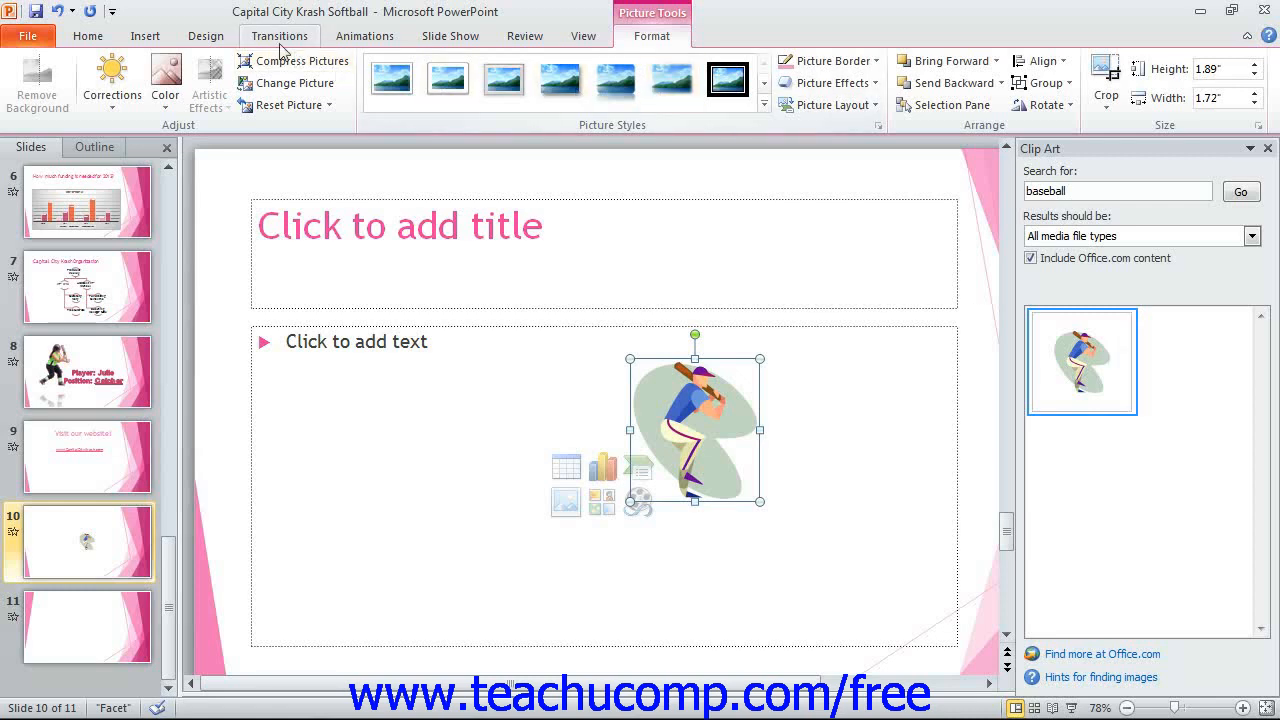
{"action": "left_click", "coordinate": [144, 36]}
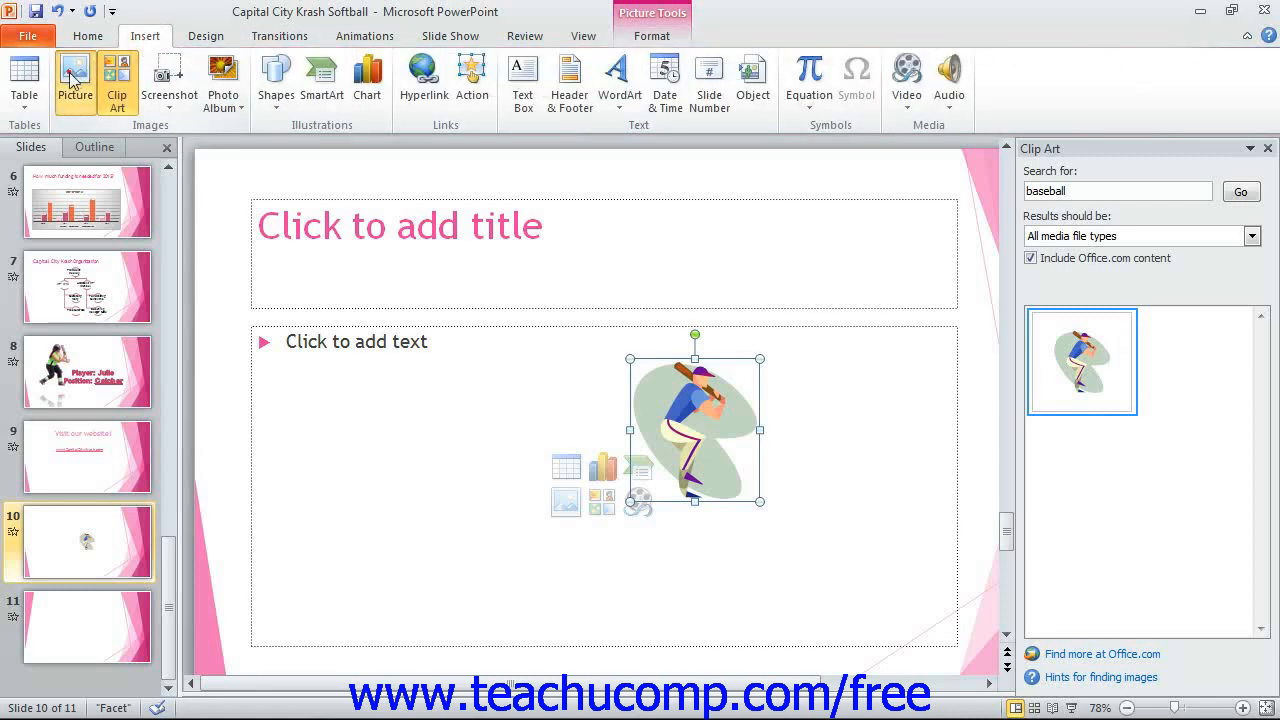
Begin inserting a Picture and choose photo IMG_20121012_173651_206 on the Desktop.
{"action": "left_click", "coordinate": [74, 76]}
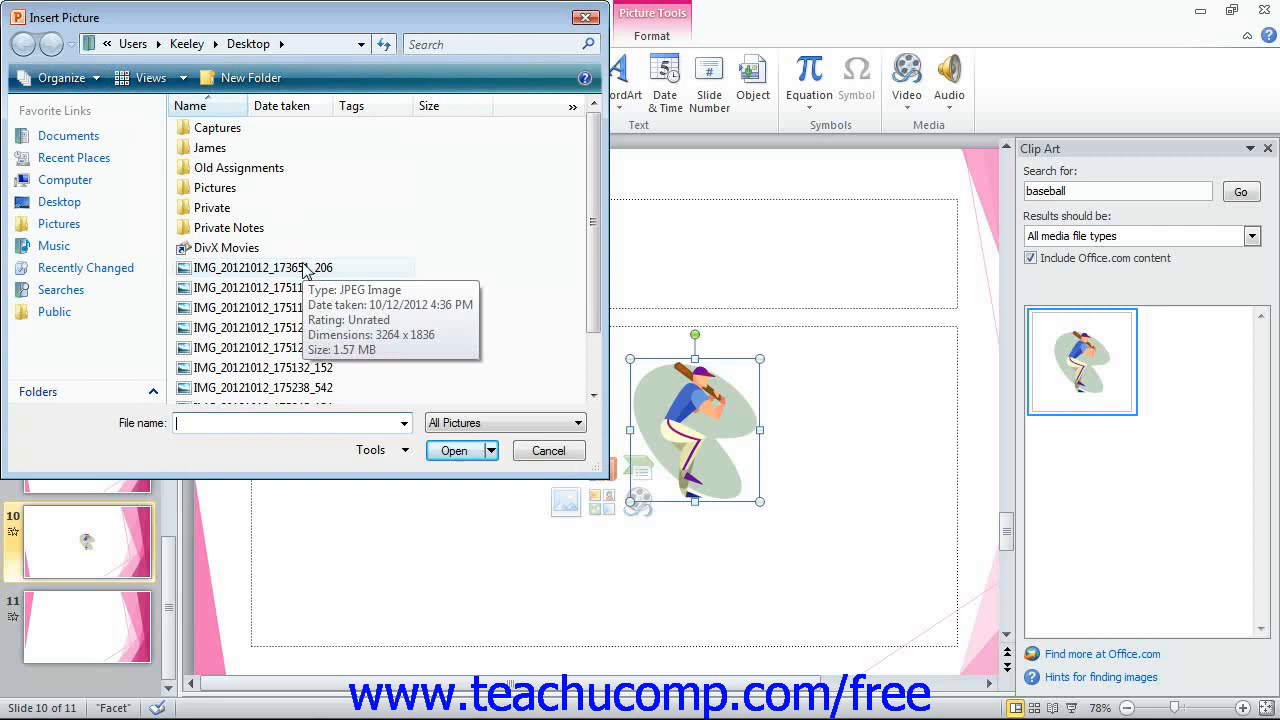
{"action": "left_click", "coordinate": [262, 268]}
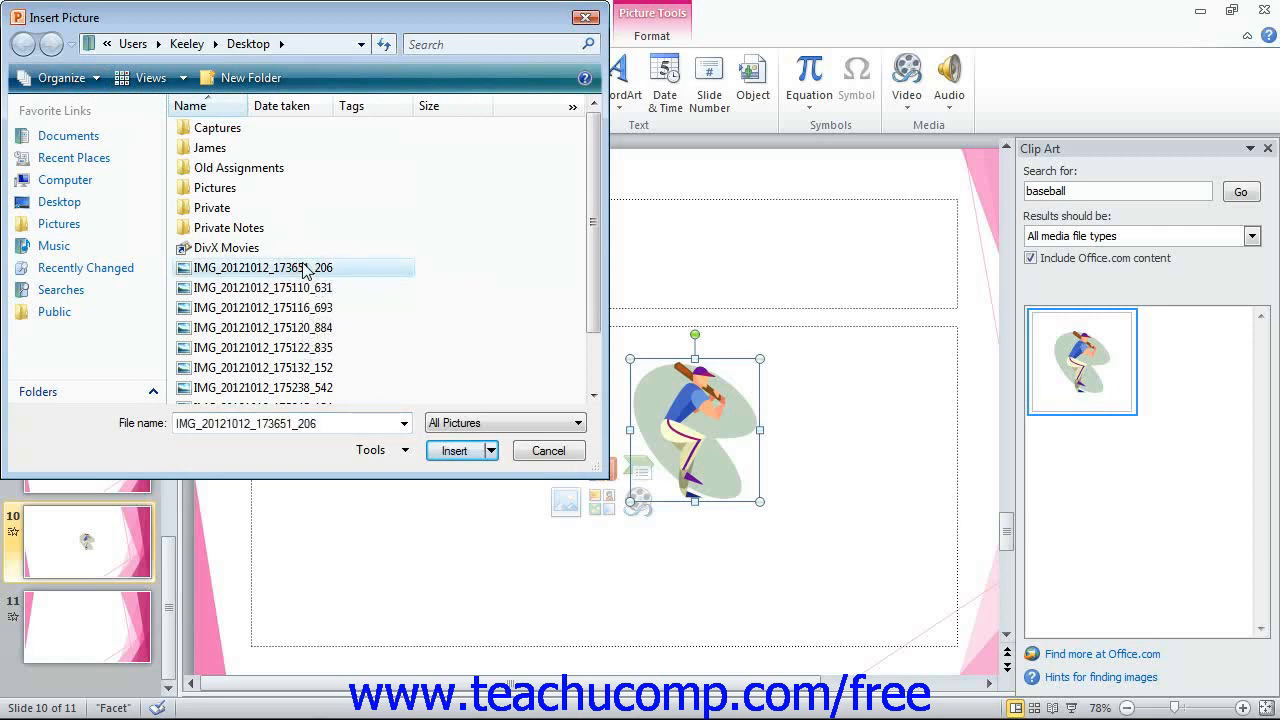